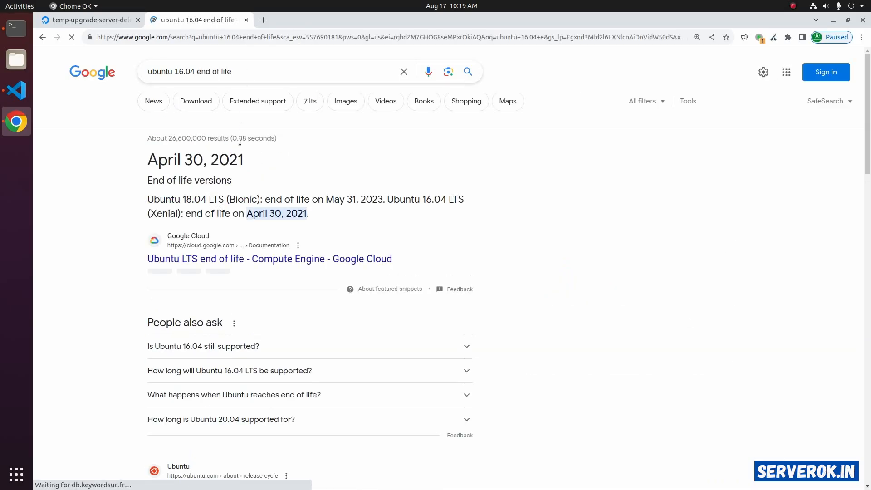
# Search Google for 'ubuntu 16.04 end of life' and read the April 30, 2021 snippet.
pyautogui.click(270, 259)
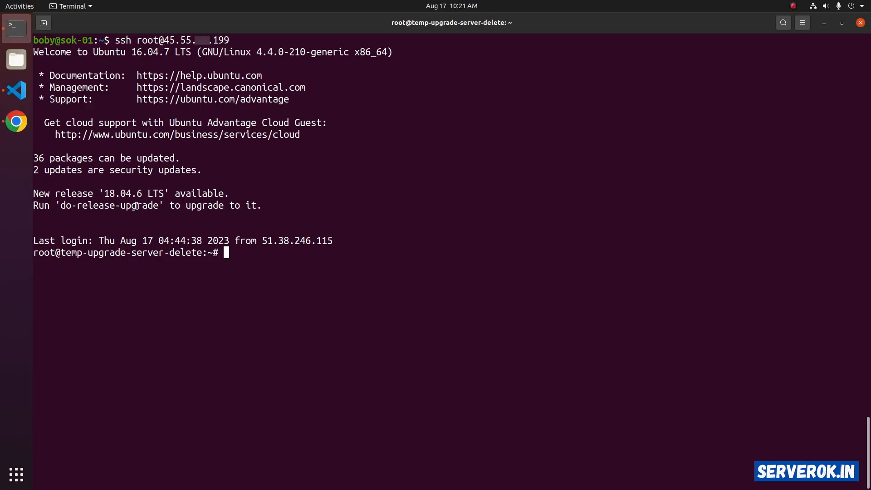
pyautogui.moveTo(78, 213)
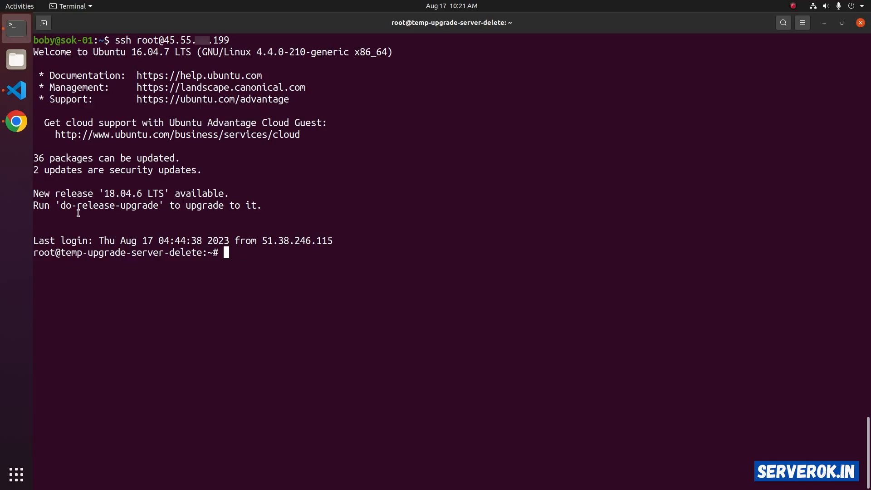
# Run do-release-upgrade as root and note it demands installing all available updates first.
pyautogui.rightClick(109, 205)
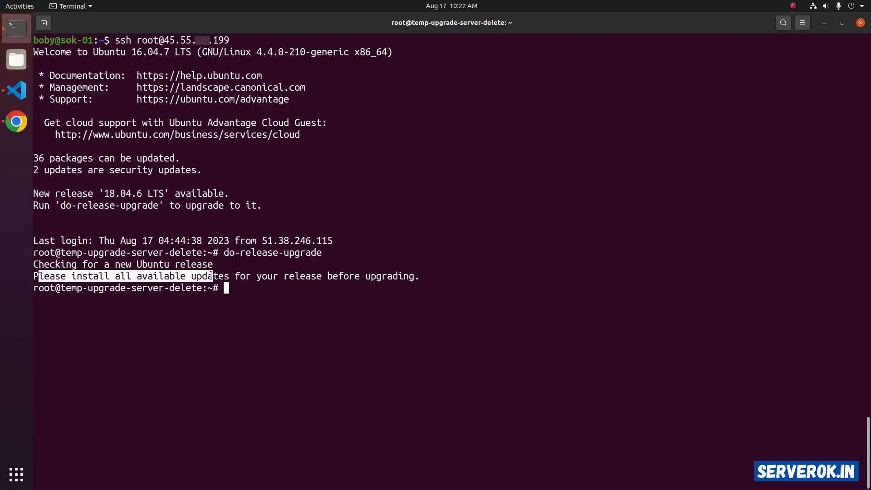
pyautogui.moveTo(229, 275); pyautogui.dragTo(413, 276)
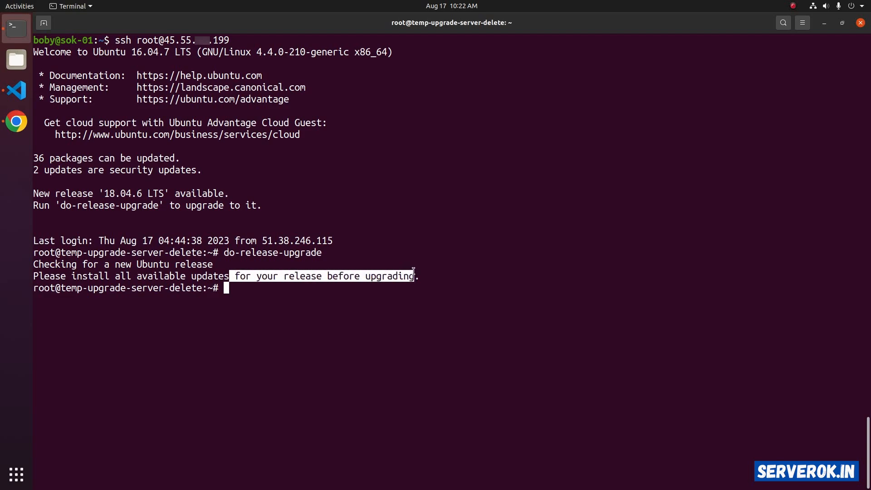
pyautogui.click(324, 278)
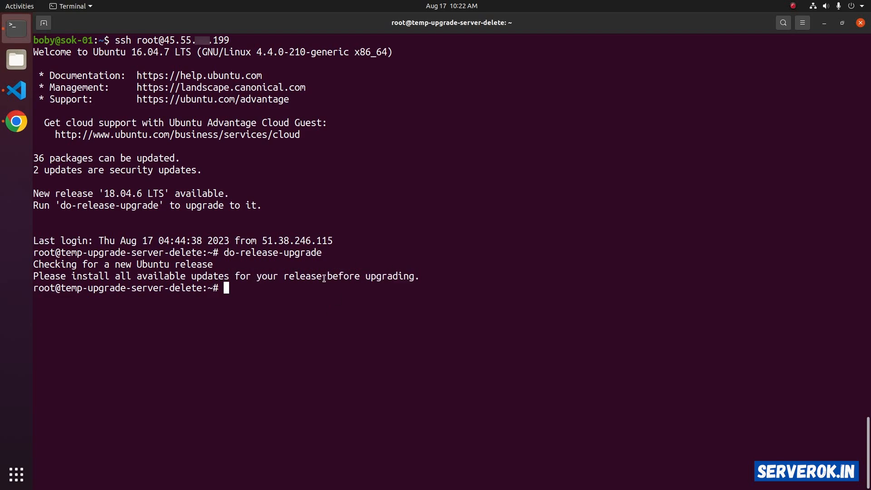
# Refresh package lists with apt update and install pending 16.04 updates with apt upgrade.
pyautogui.write('apt update')
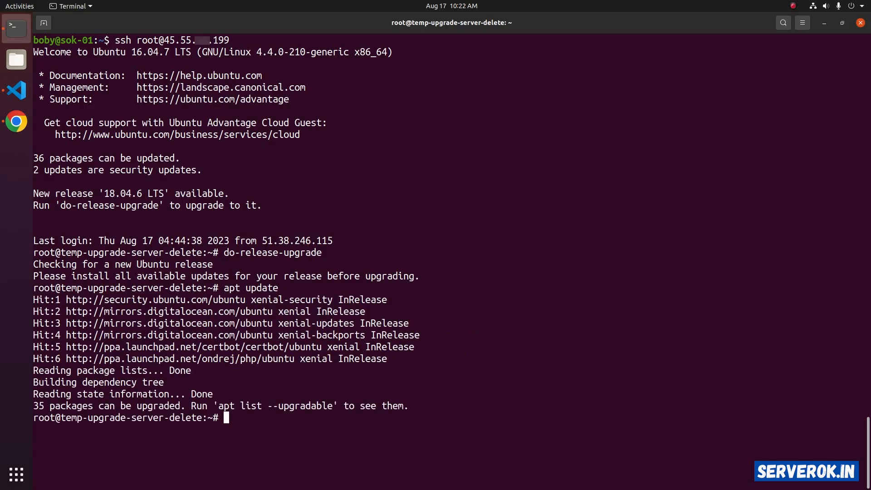
pyautogui.write('apt up')
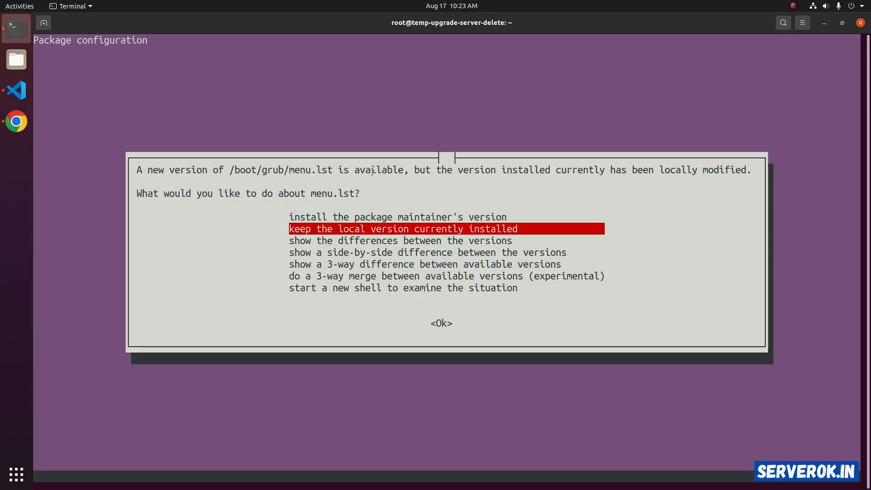
pyautogui.moveTo(436, 176)
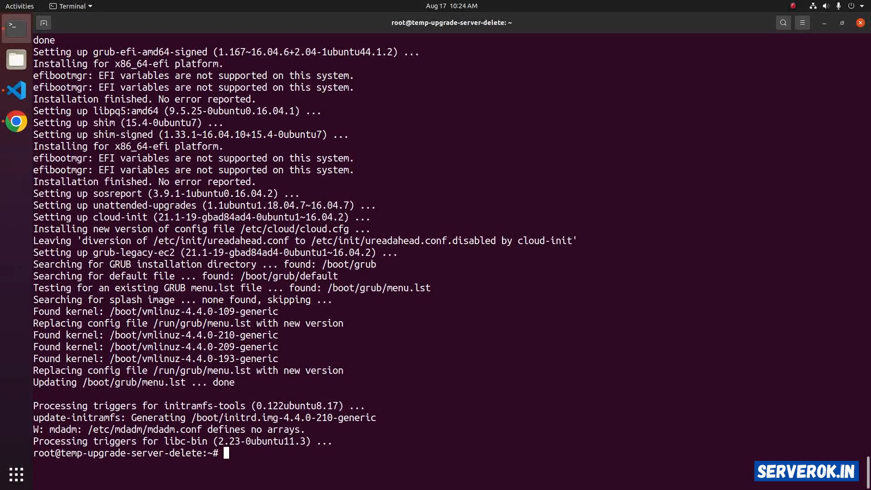
# Rerun do-release-upgrade, continue under SSH and allow sources.list to be rewritten to bionic.
pyautogui.write('do-rl')
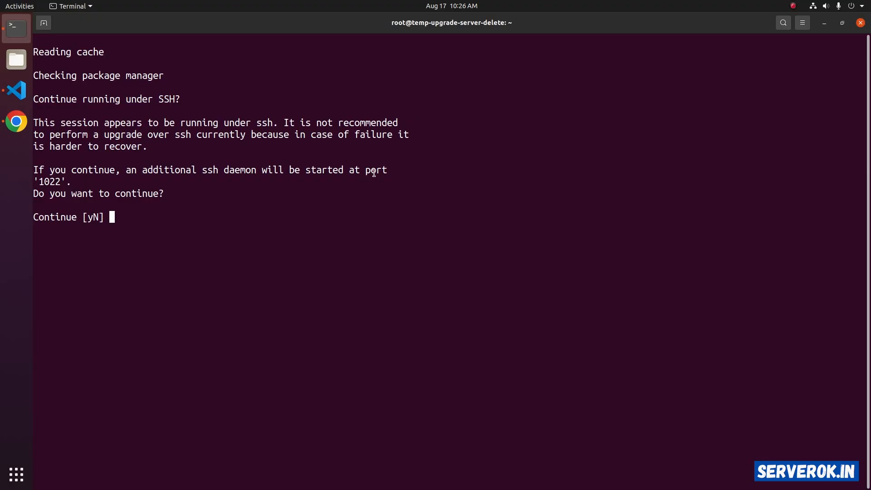
pyautogui.write('y')
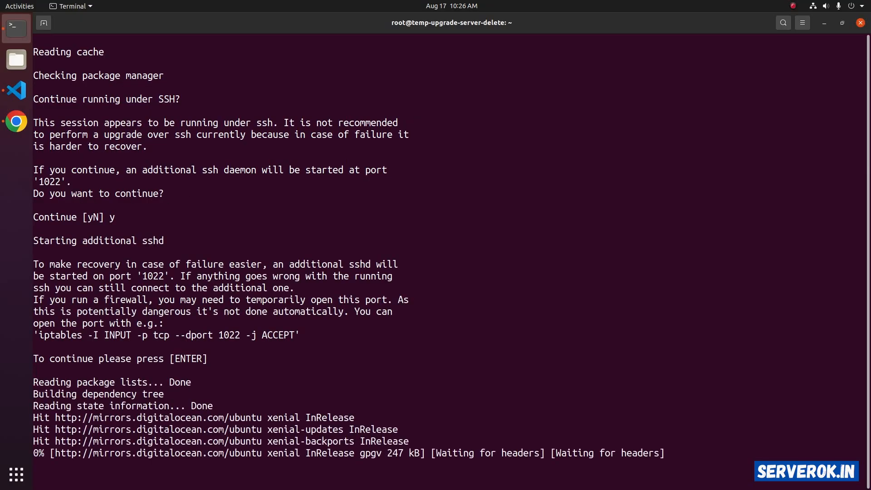
pyautogui.press('Return')
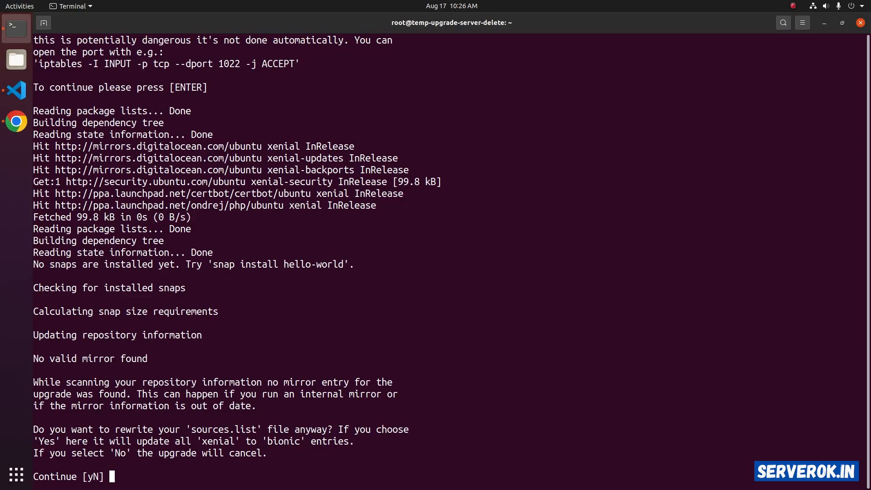
pyautogui.write('y')
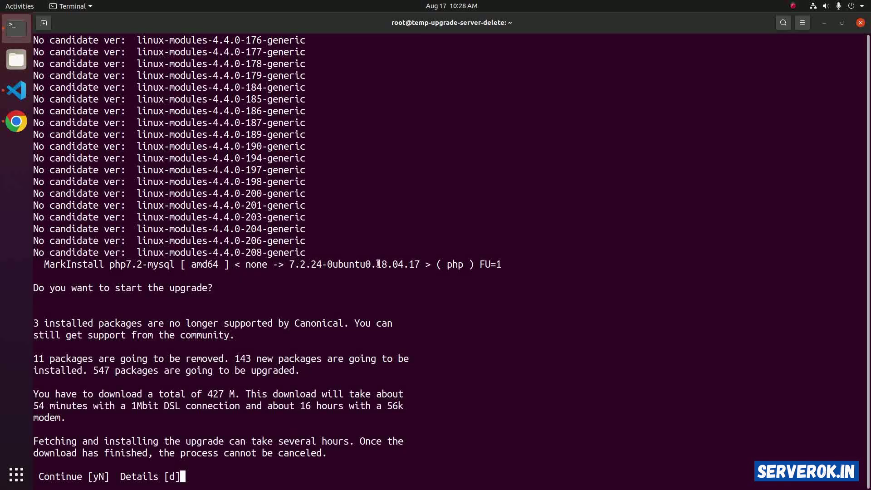
# Answer y to 'Do you want to start the upgrade?' to begin installing 18.04 packages.
pyautogui.moveTo(34, 287); pyautogui.dragTo(186, 288)
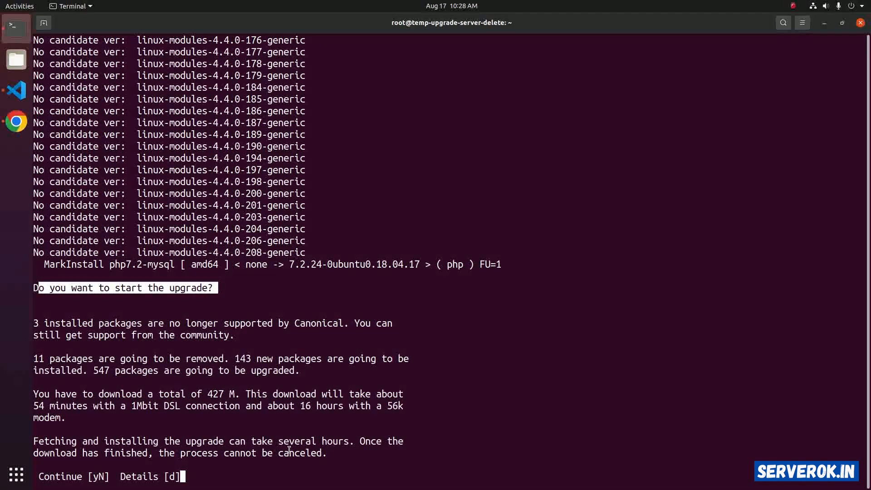
pyautogui.write('y')
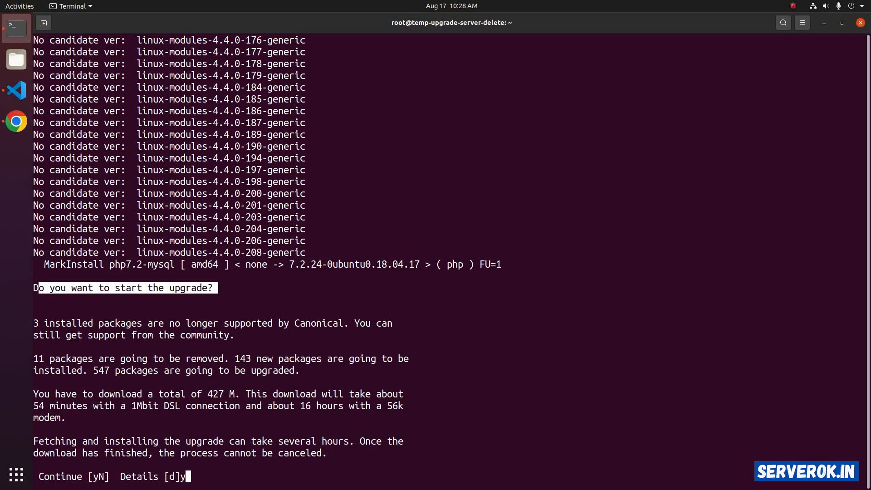
pyautogui.press('BackSpace')
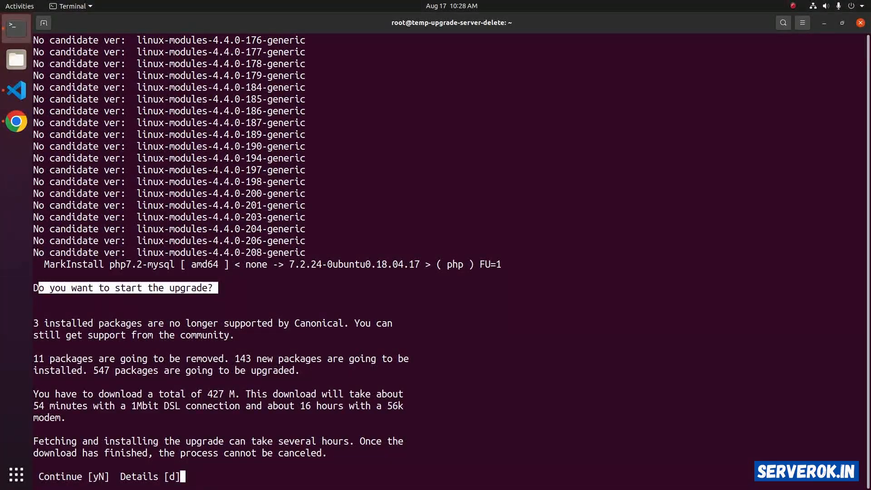
pyautogui.write('y')
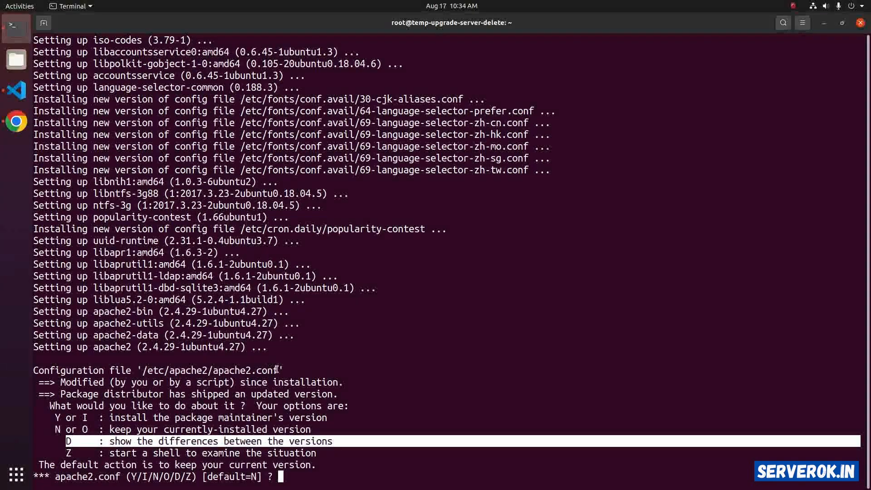
pyautogui.moveTo(312, 352)
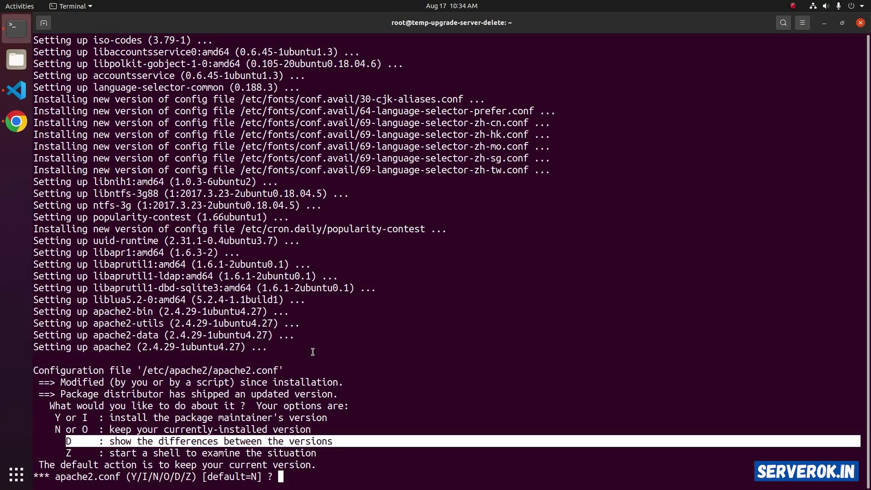
# Install the maintainer's apache2.conf and keep the local sshd_config version.
pyautogui.write('Y')
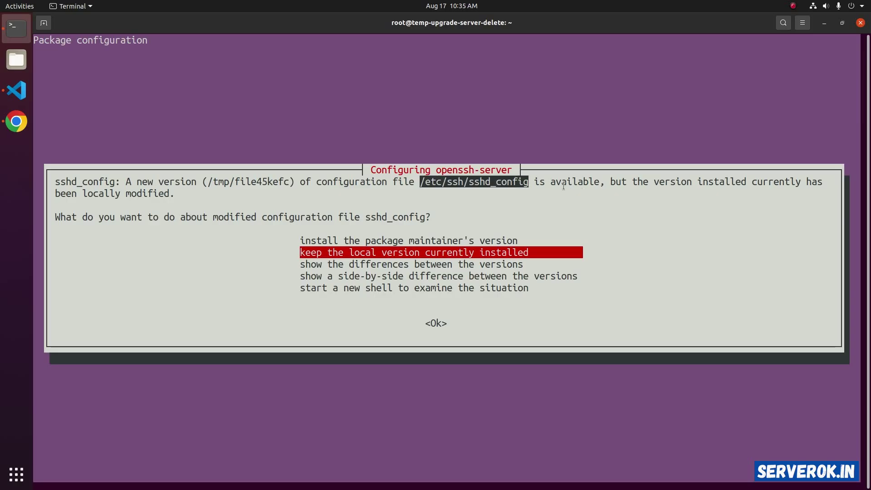
pyautogui.press('Up')
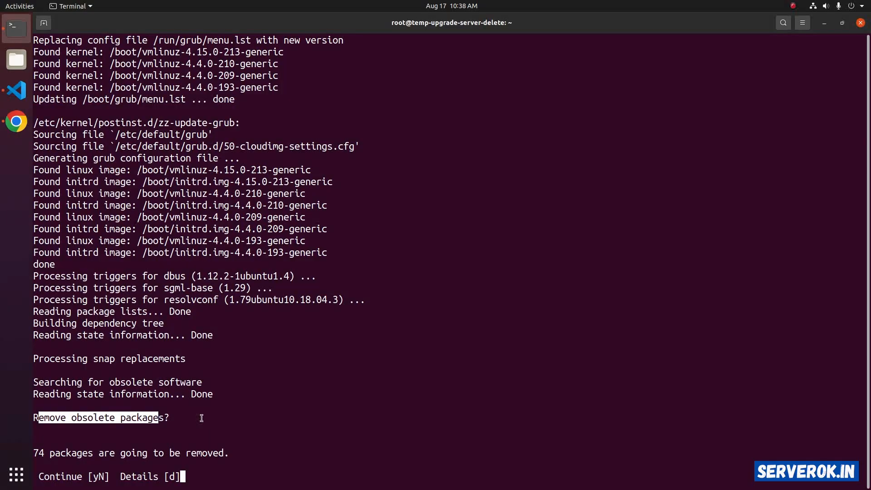
# Remove the 74 obsolete packages, confirm the restart and ping the server until it responds.
pyautogui.write('y')
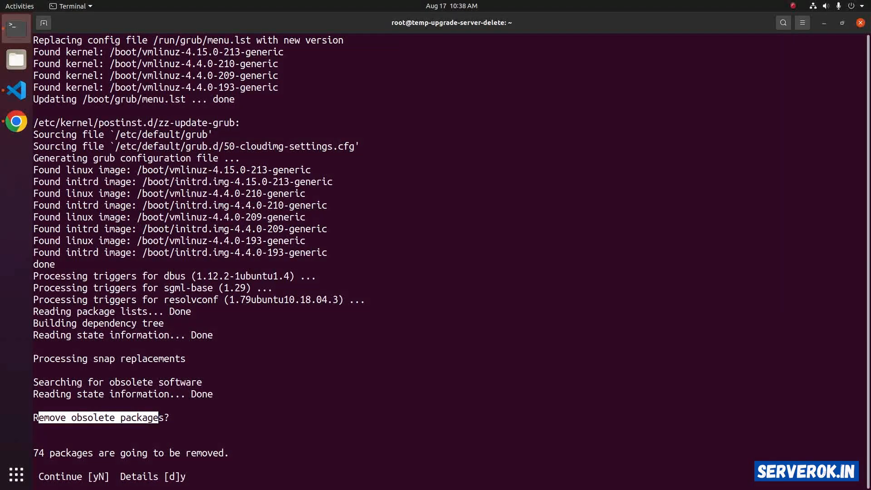
pyautogui.write('y')
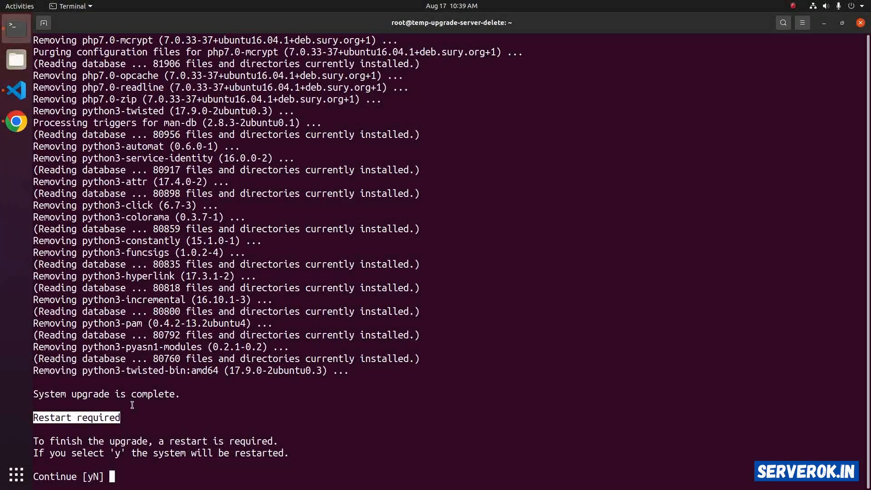
pyautogui.write('y')
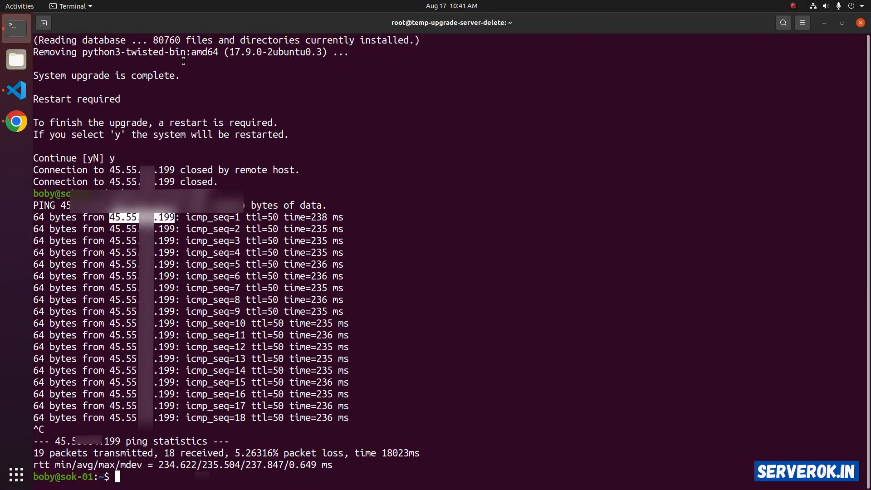
pyautogui.write('ssh root@45.55..199')
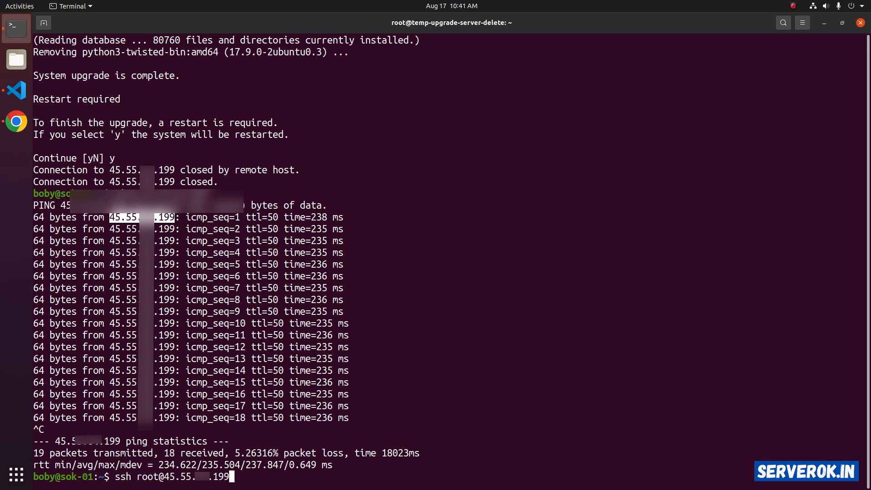
pyautogui.press('Return')
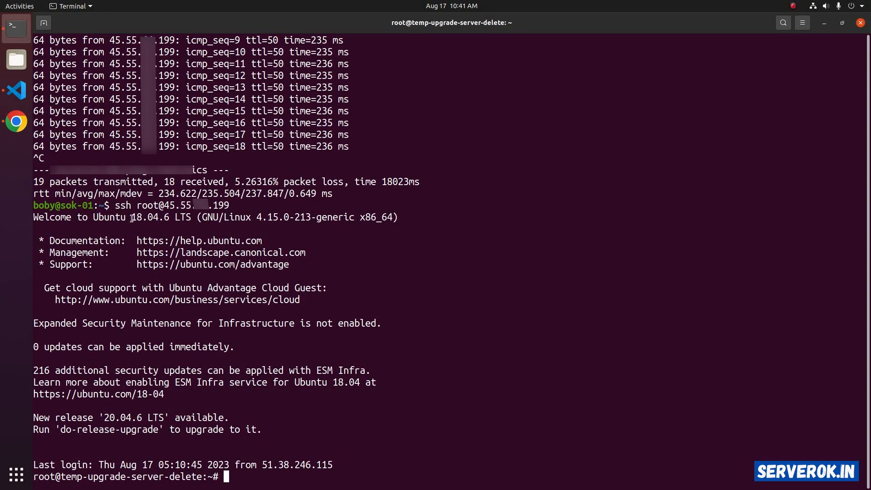
pyautogui.doubleClick(154, 217)
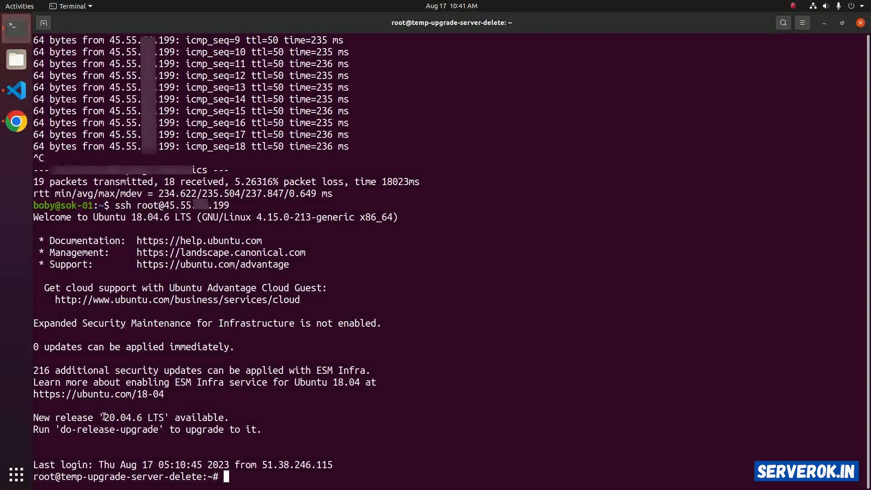
pyautogui.doubleClick(127, 417)
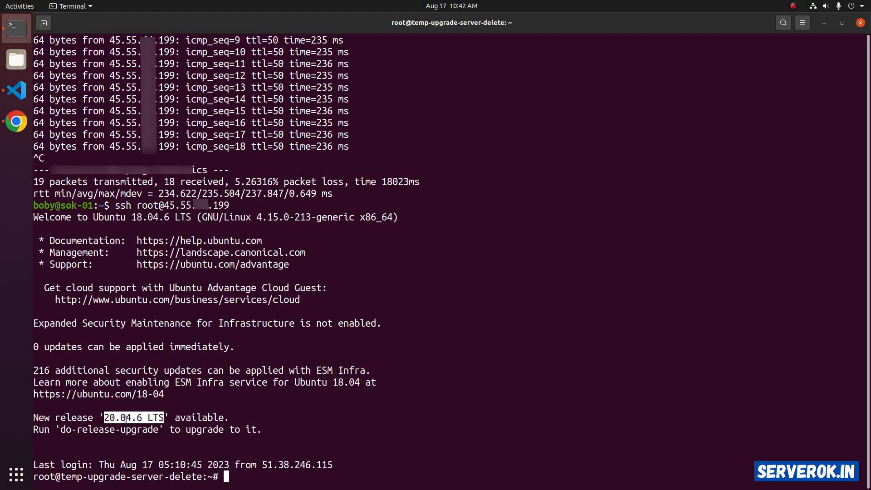
pyautogui.rightClick(91, 431)
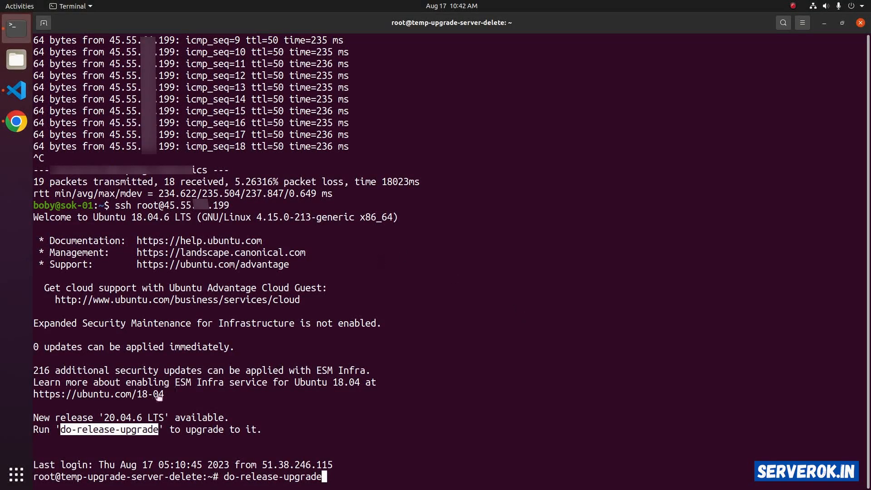
pyautogui.moveTo(129, 418)
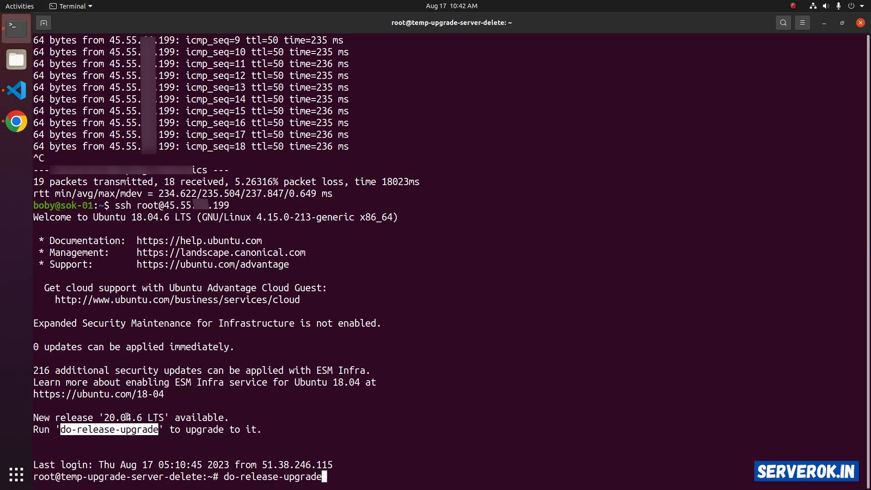